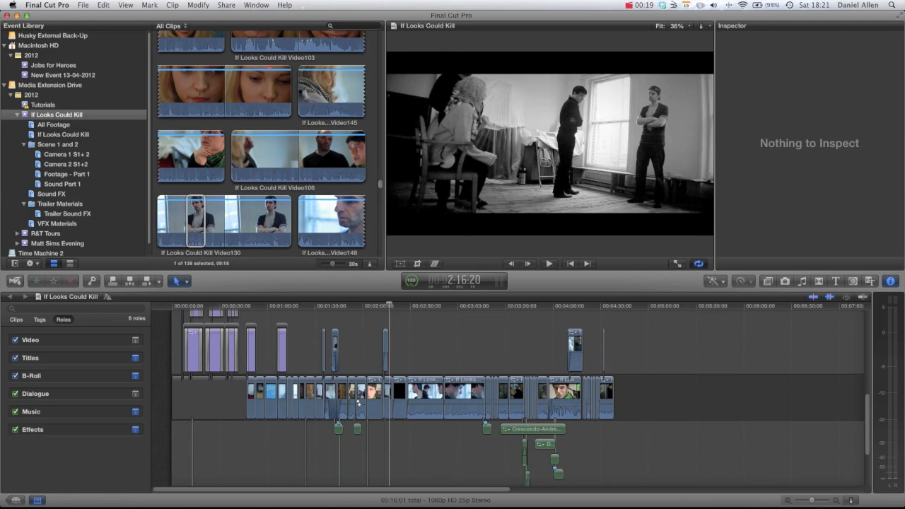
Hide the viewer so the event browser expands to list the audio clips.
{"action": "left_click", "coordinate": [256, 6]}
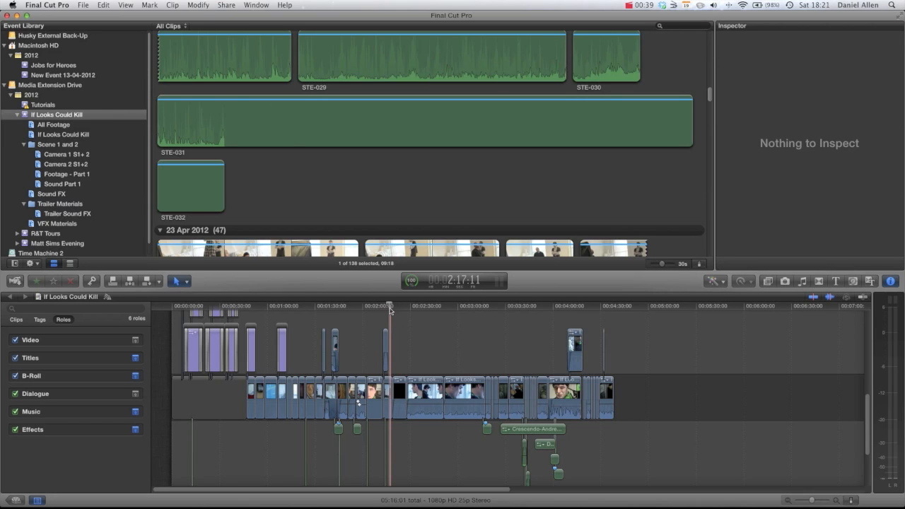
Show the project in the full-screen viewer, then browse the Share export destinations.
{"action": "key", "text": "cmd+shift+f"}
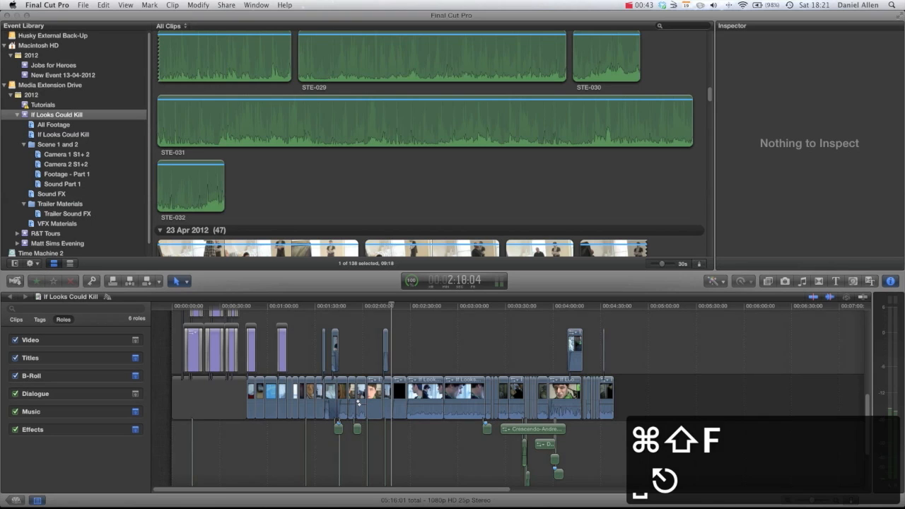
{"action": "left_click", "coordinate": [226, 5]}
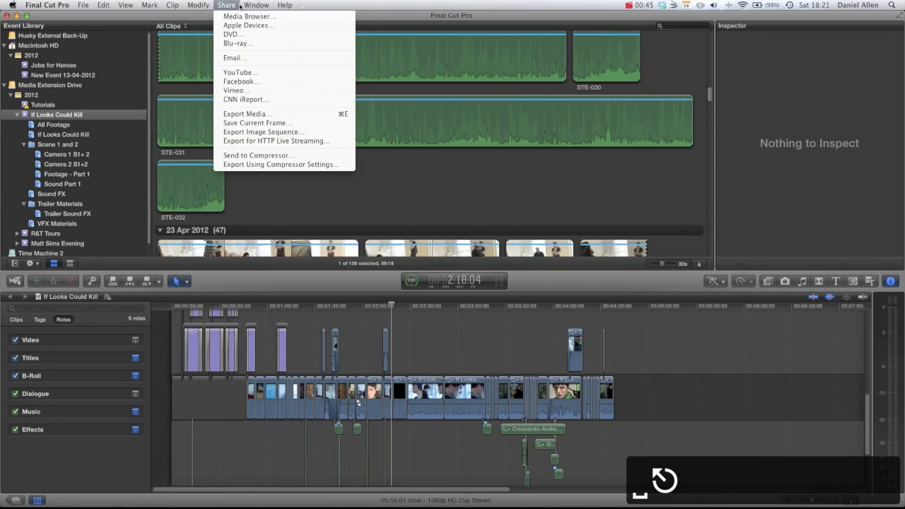
{"action": "mouse_move", "coordinate": [237, 90]}
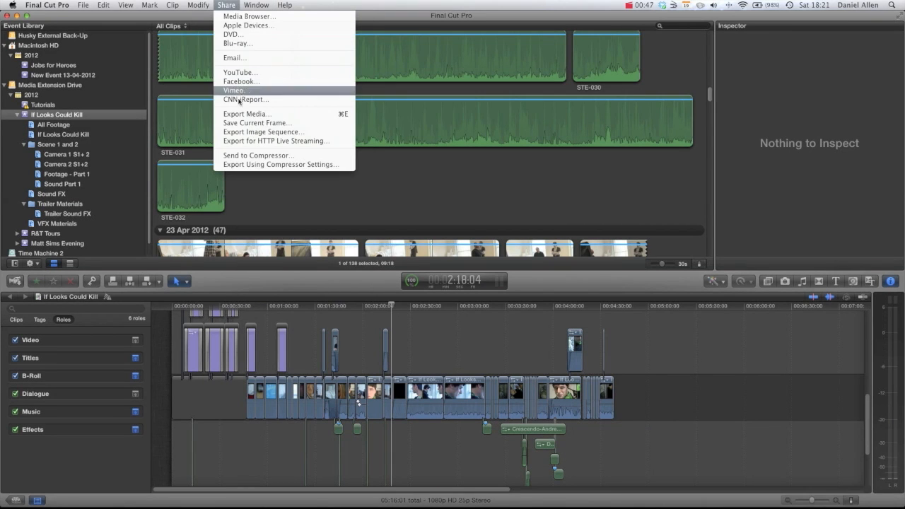
{"action": "mouse_move", "coordinate": [246, 114]}
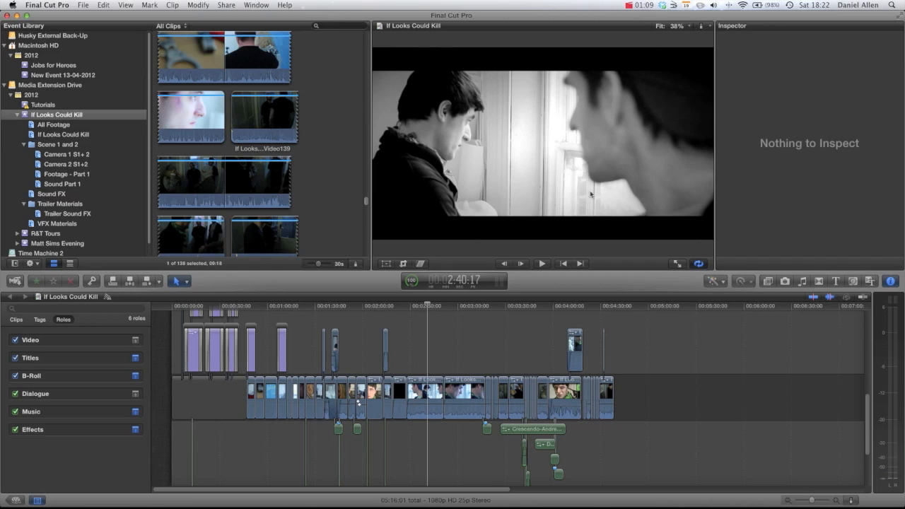
{"action": "mouse_move", "coordinate": [385, 178]}
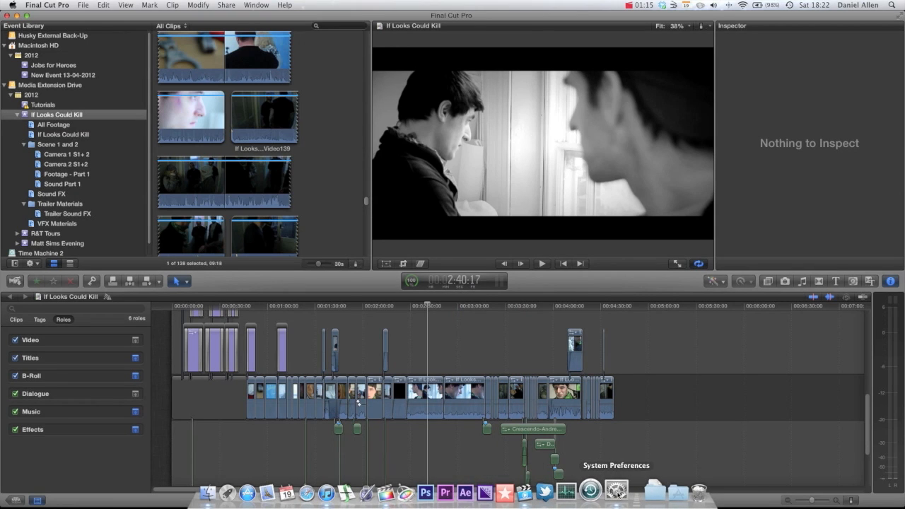
In System Preferences > Displays > Arrangement, drag the menu bar onto the right-hand display.
{"action": "left_click", "coordinate": [617, 489]}
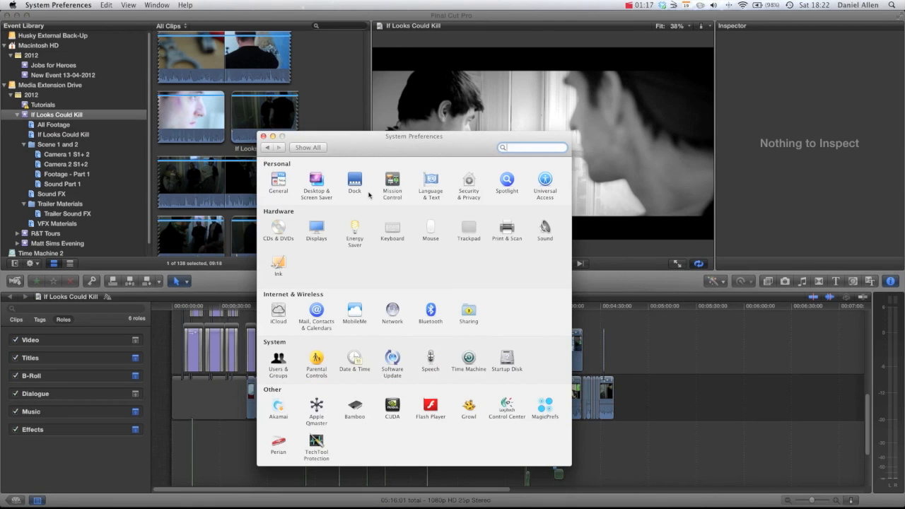
{"action": "left_click", "coordinate": [316, 229]}
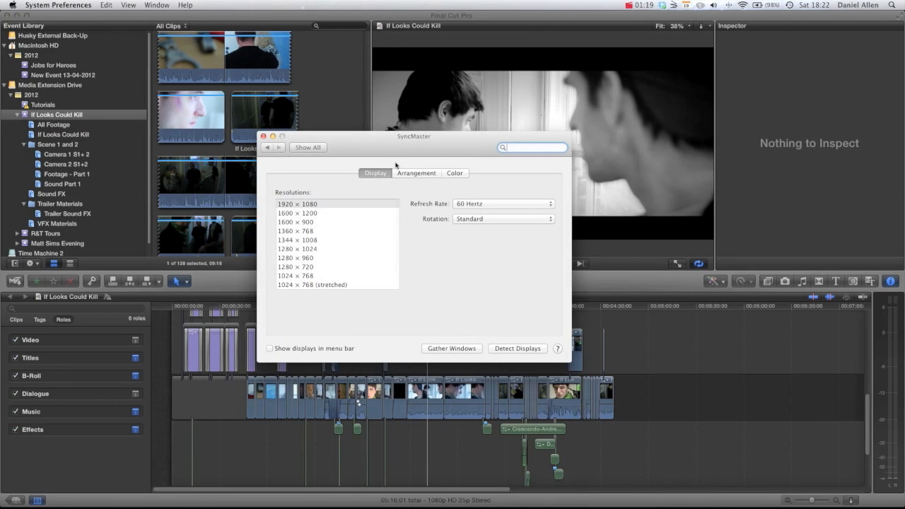
{"action": "left_click", "coordinate": [416, 172]}
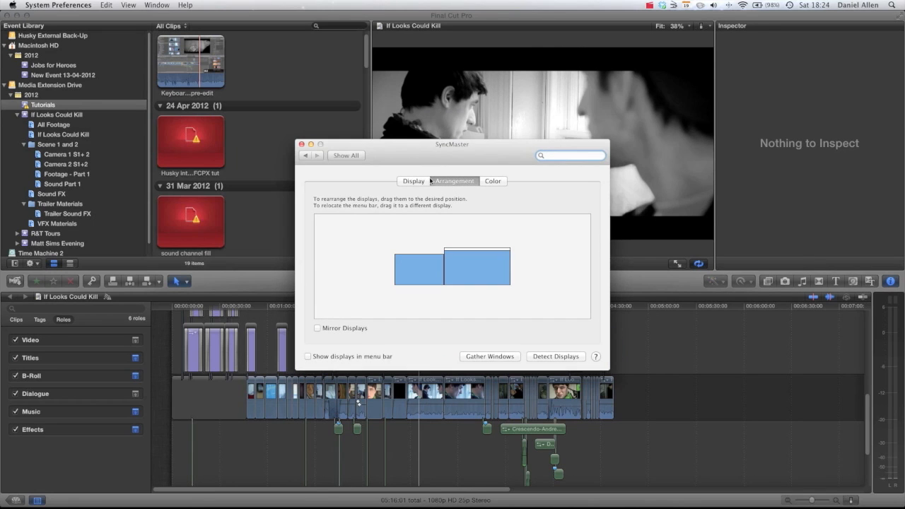
{"action": "mouse_move", "coordinate": [480, 259]}
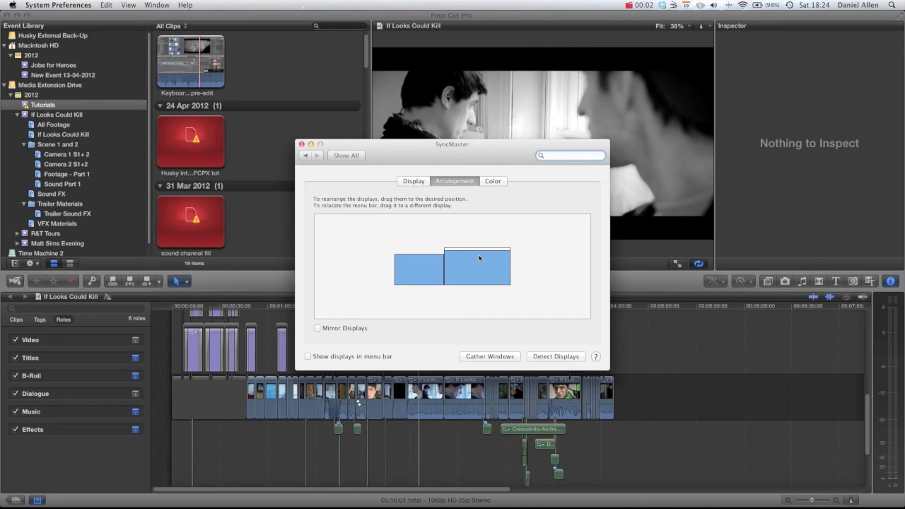
{"action": "left_click", "coordinate": [475, 266]}
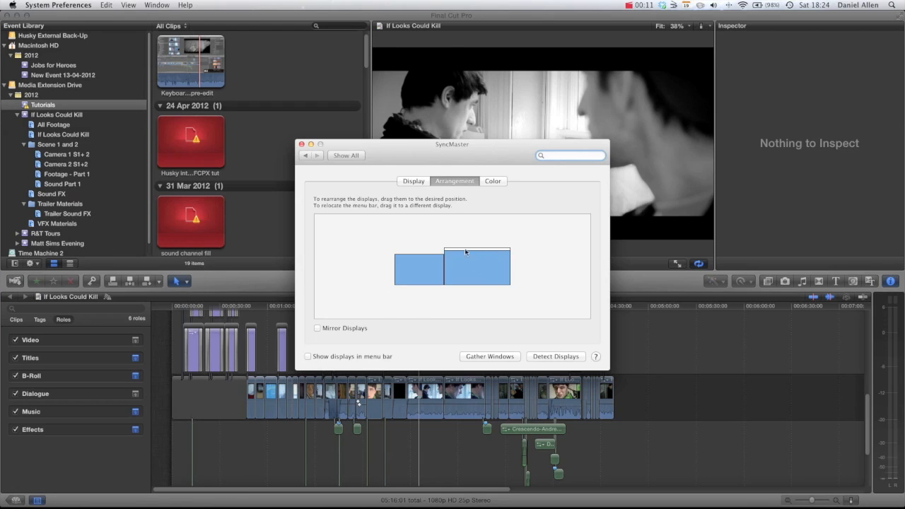
{"action": "mouse_move", "coordinate": [296, 11]}
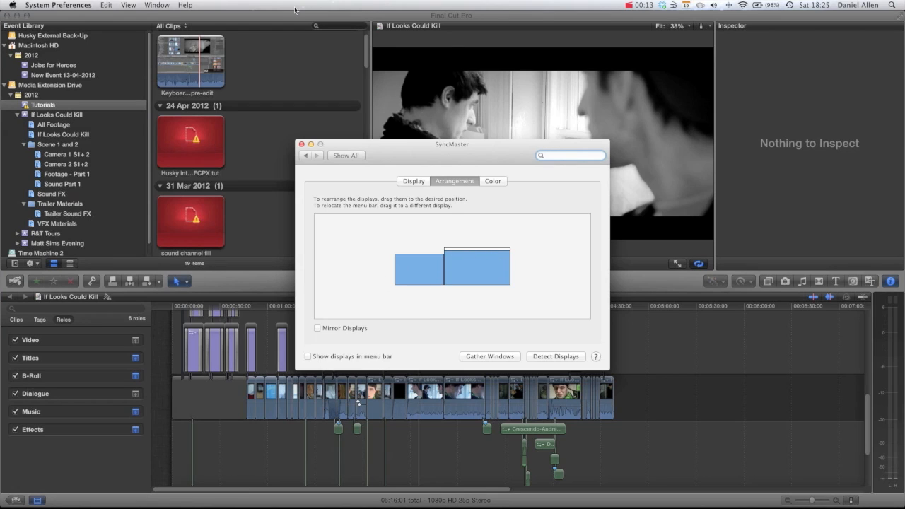
{"action": "mouse_move", "coordinate": [484, 260]}
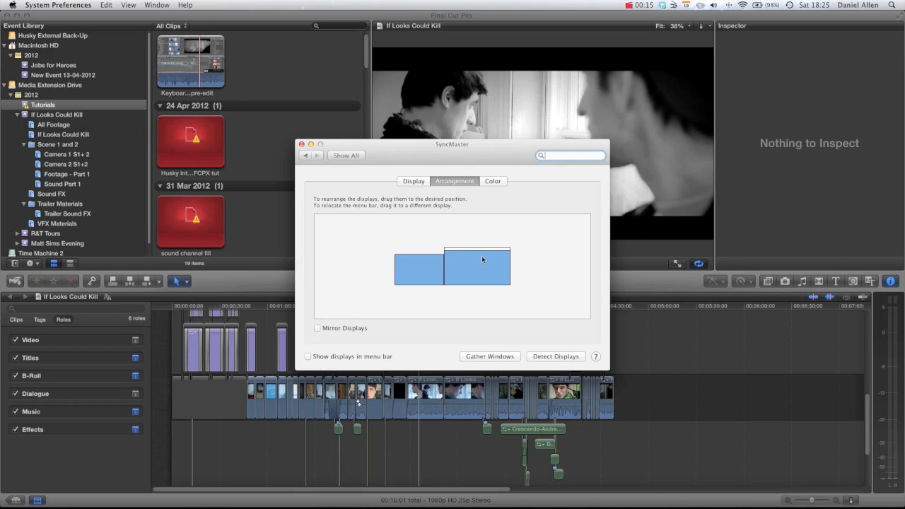
{"action": "mouse_move", "coordinate": [435, 262]}
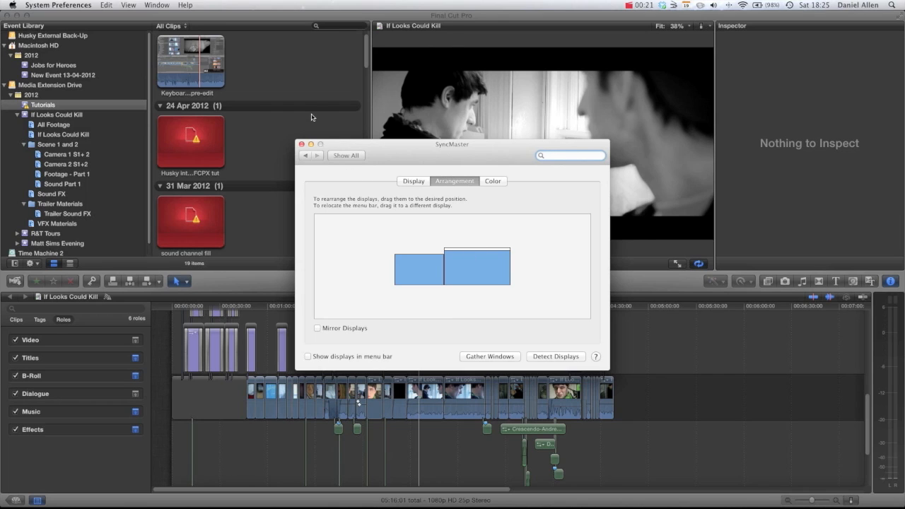
Return to Final Cut Pro and point at Show Viewer on Second Display in the Window menu.
{"action": "left_click", "coordinate": [256, 6]}
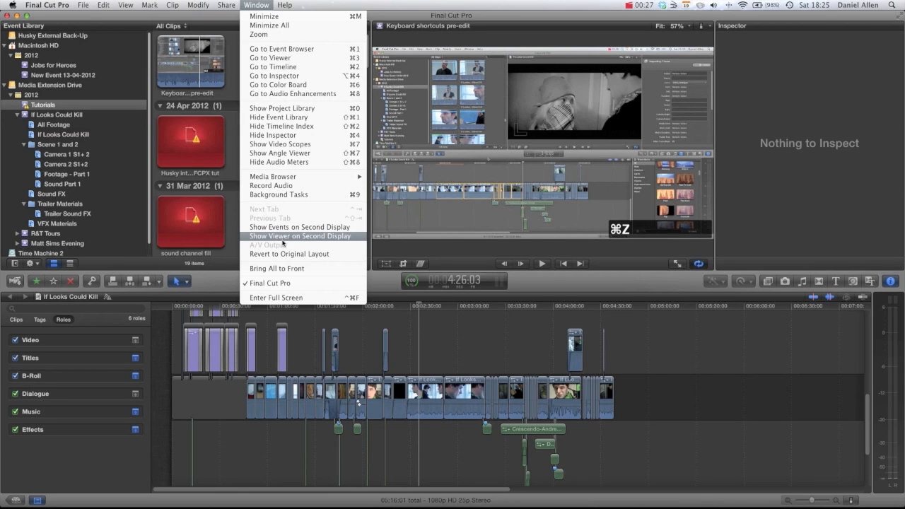
{"action": "mouse_move", "coordinate": [307, 239]}
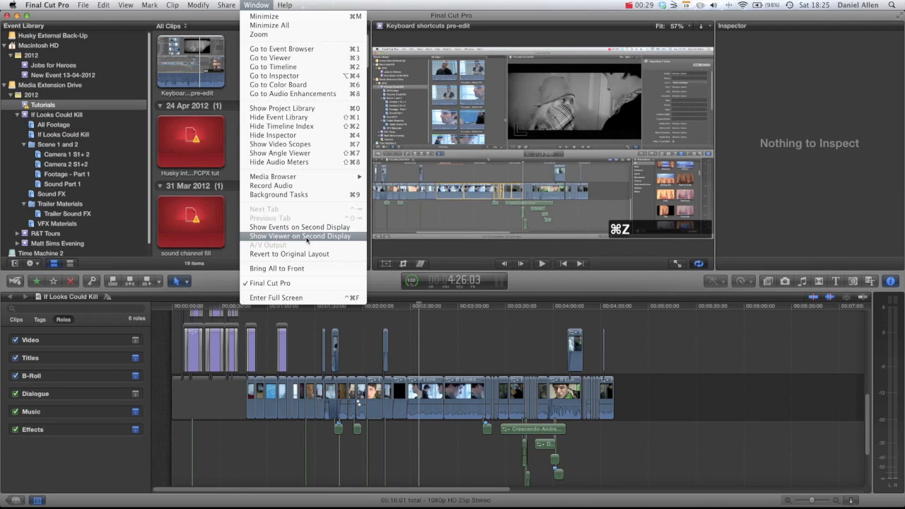